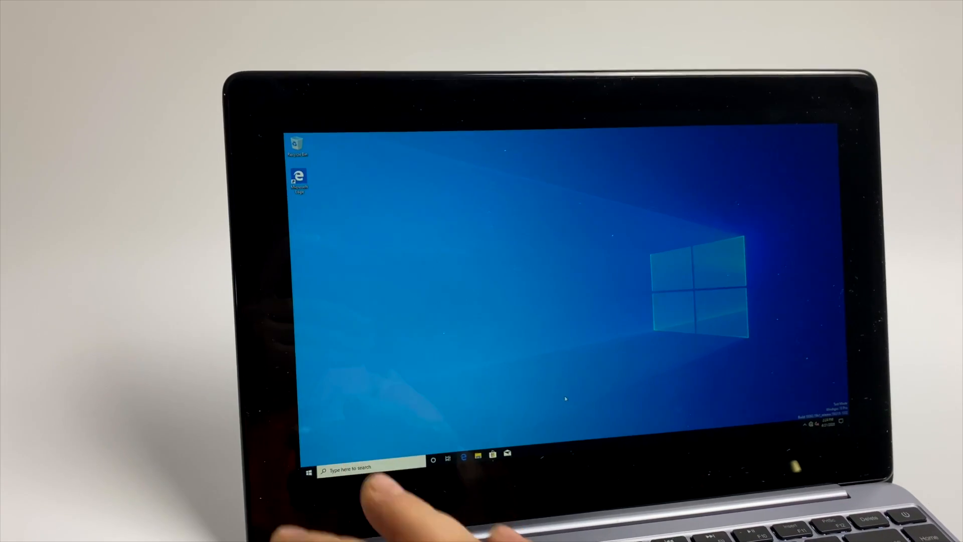
Step: Launch Task Manager and switch to its Performance tab showing live resource graphs
{"action": "left_click", "coordinate": [303, 471]}
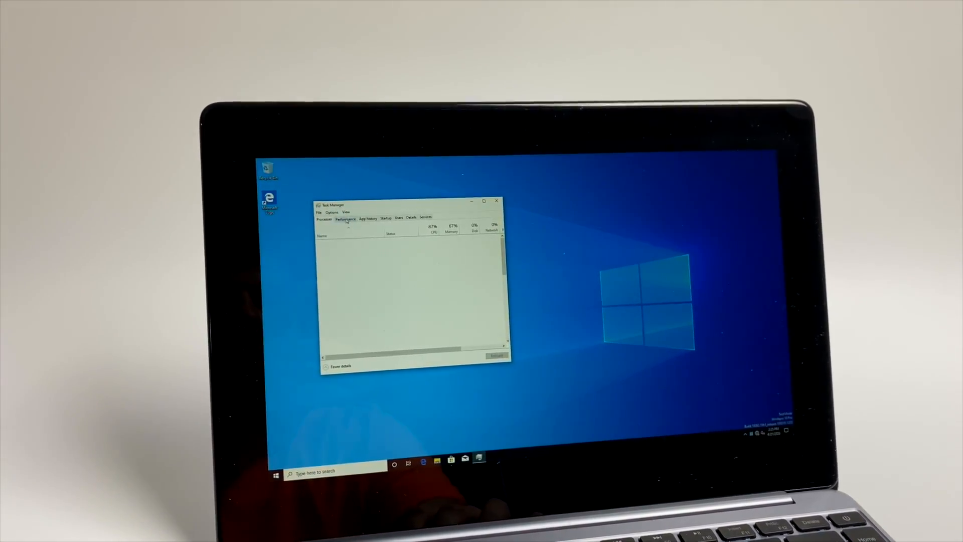
{"action": "left_click", "coordinate": [345, 219]}
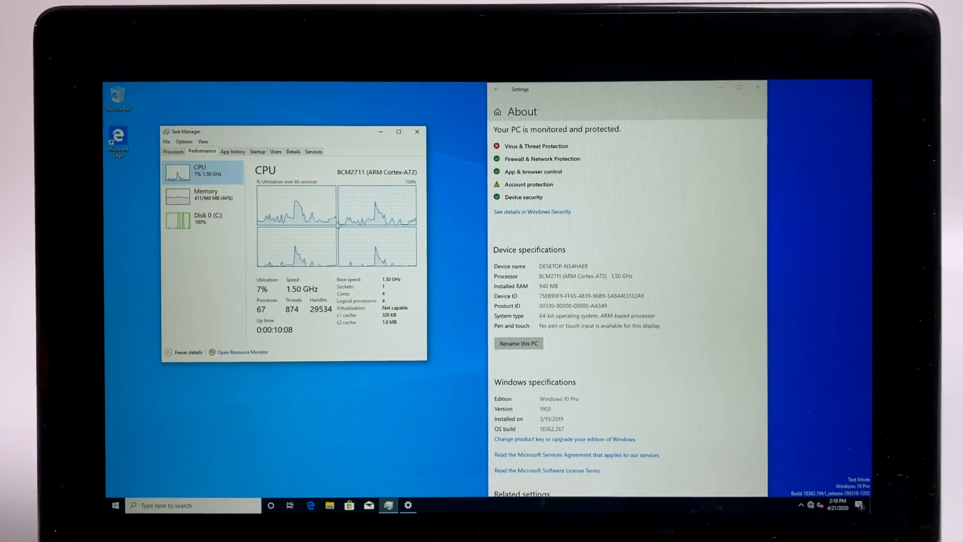
Step: Review Memory, SD-card Disk 0 and BCM2711 CPU graphs, then open the Start app list
{"action": "left_click", "coordinate": [202, 196]}
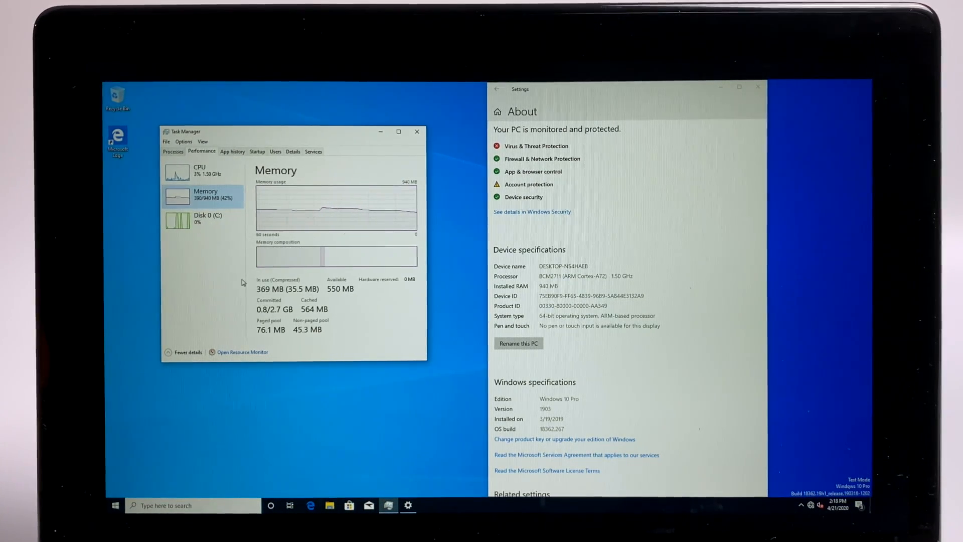
{"action": "left_click", "coordinate": [207, 218]}
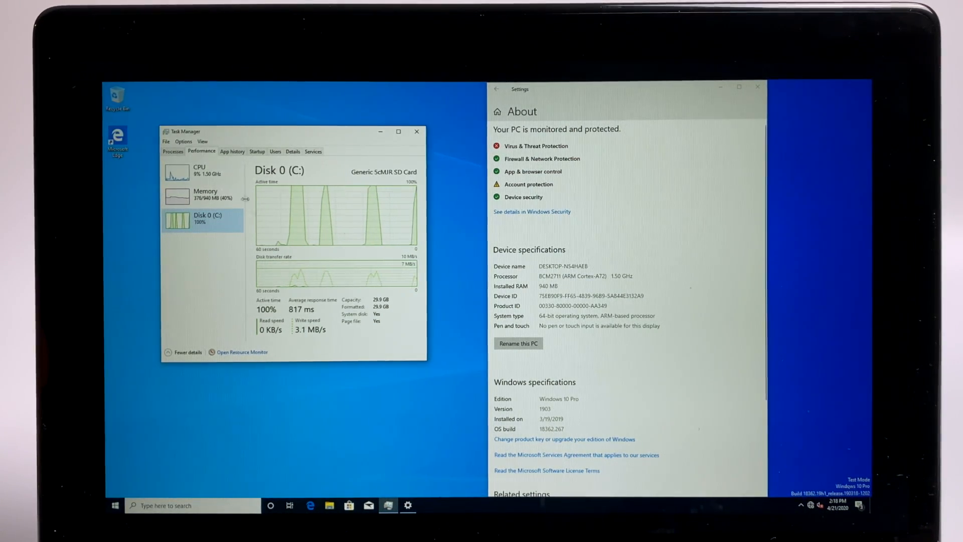
{"action": "left_click", "coordinate": [199, 170]}
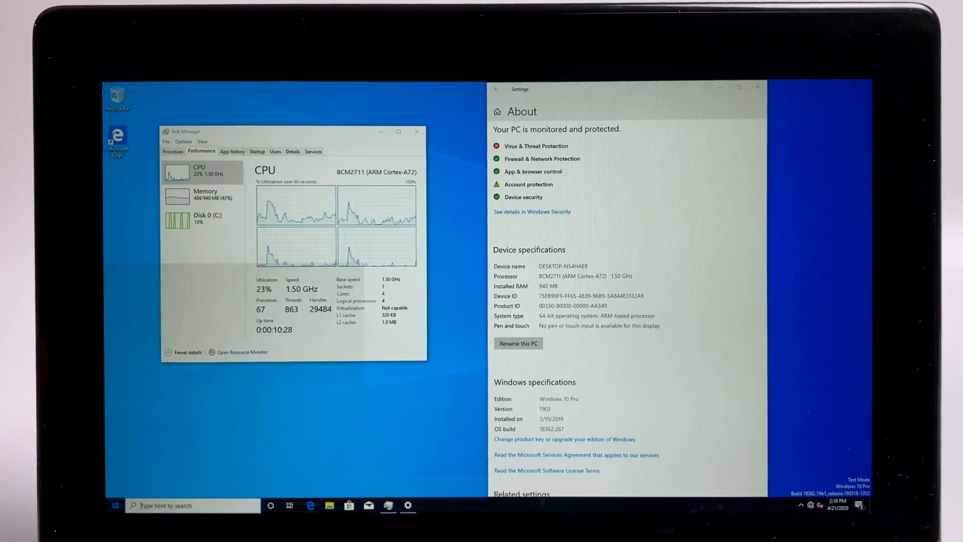
{"action": "left_click", "coordinate": [114, 505]}
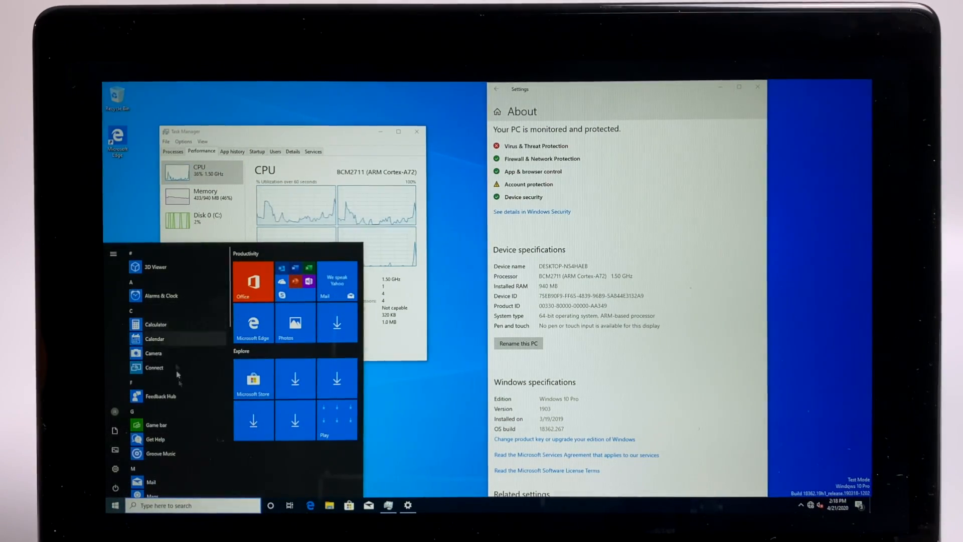